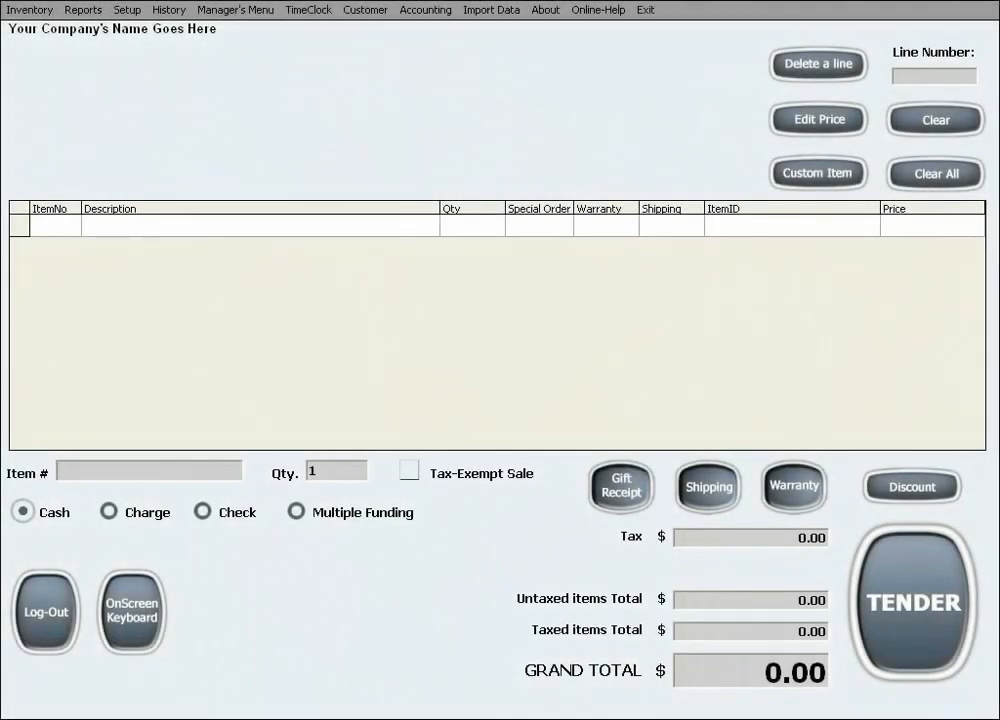
Review the printer assignment settings, including the printer choices for reports
{"action": "left_click", "coordinate": [128, 8]}
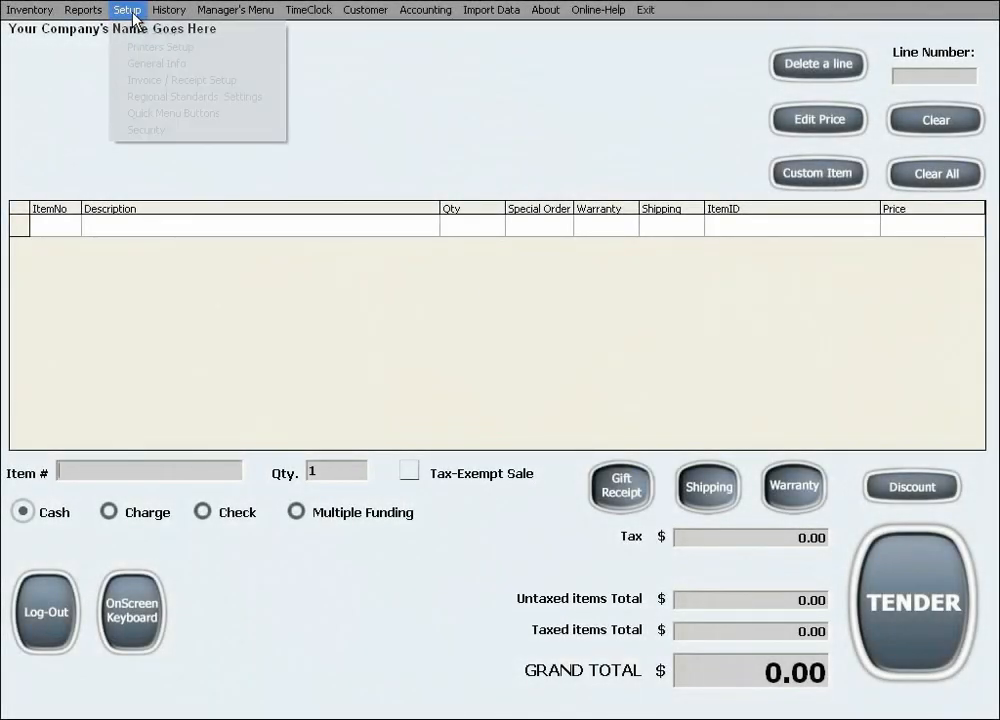
{"action": "mouse_move", "coordinate": [160, 48]}
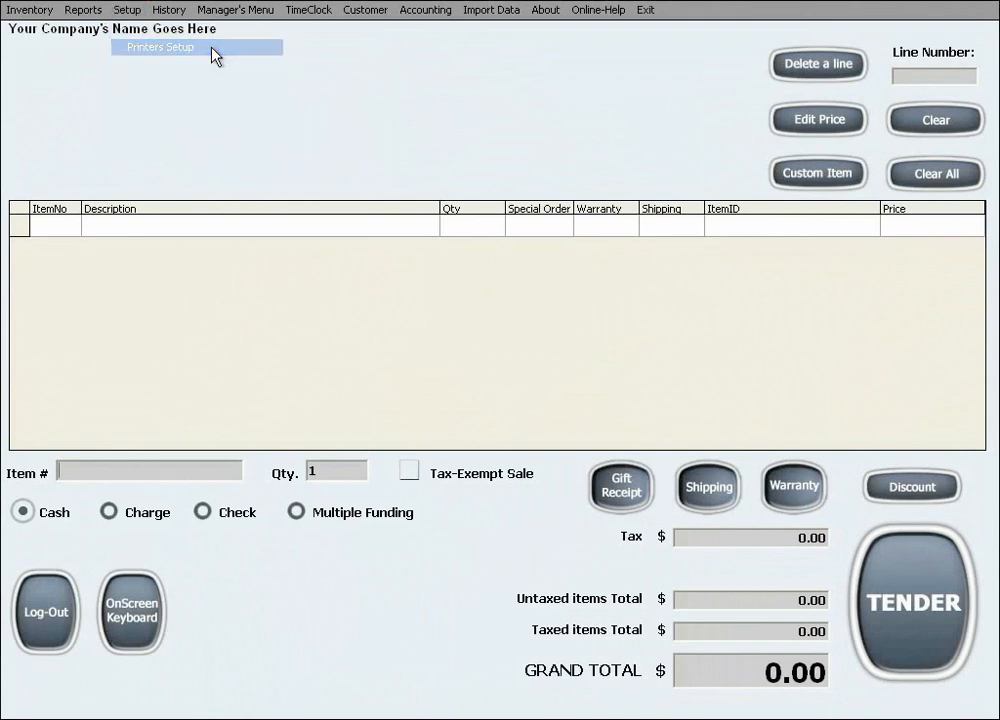
{"action": "left_click", "coordinate": [160, 48]}
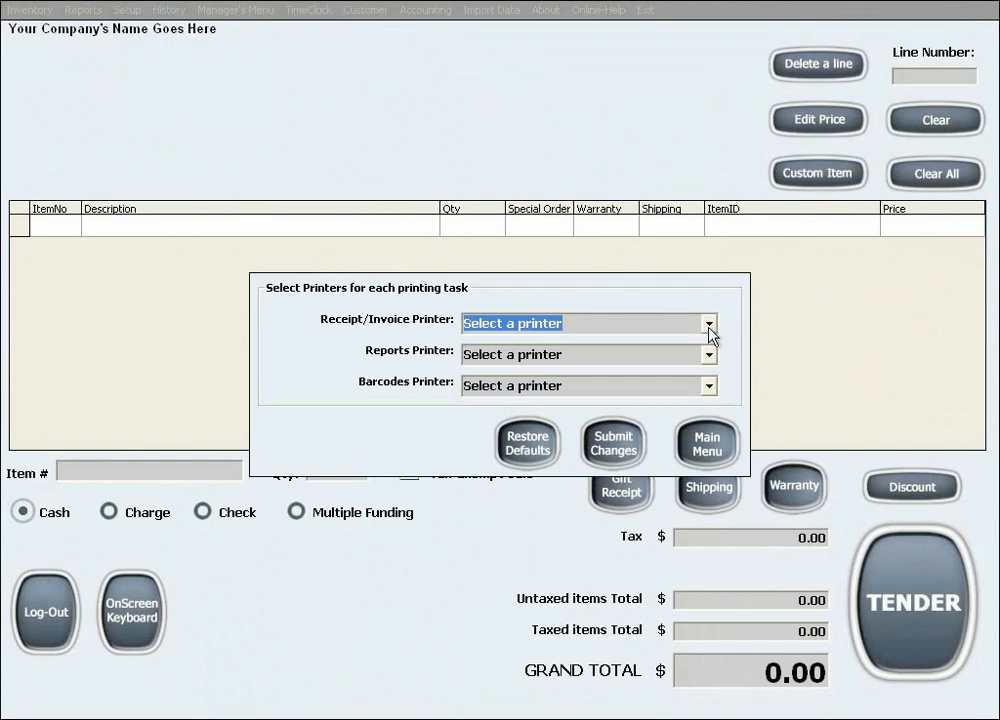
{"action": "mouse_move", "coordinate": [708, 358]}
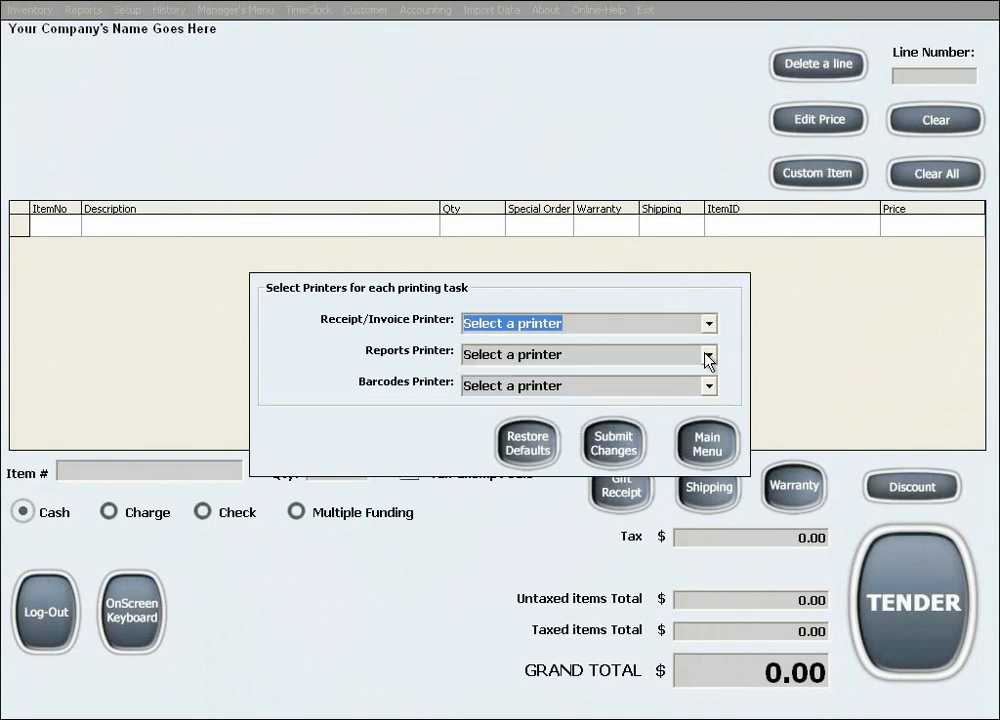
{"action": "left_click", "coordinate": [584, 354]}
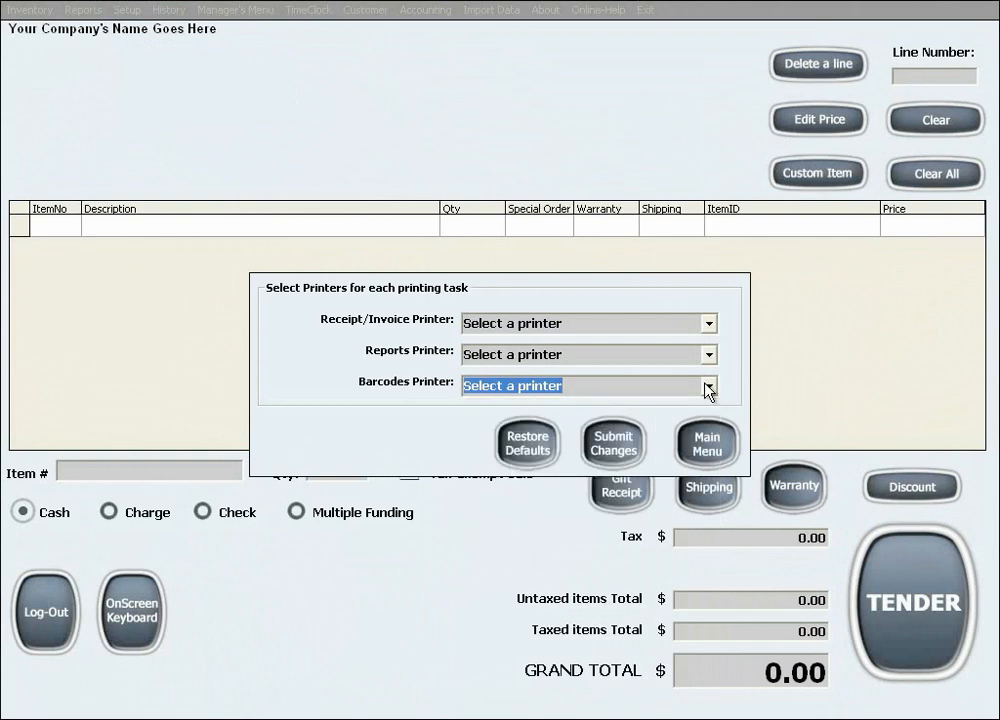
{"action": "mouse_move", "coordinate": [652, 428]}
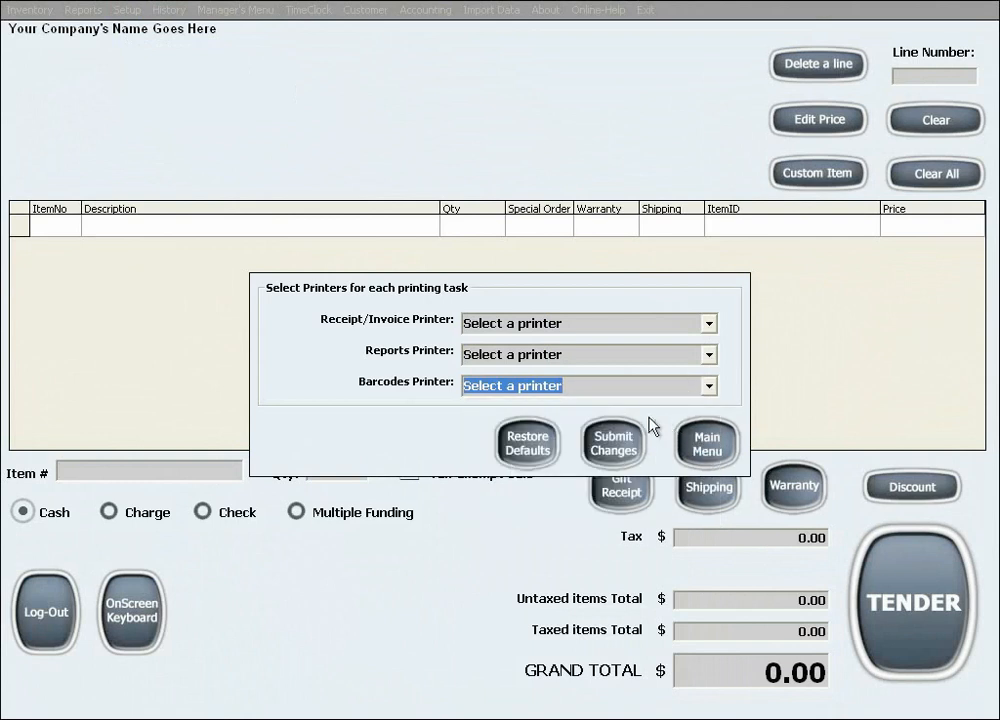
{"action": "mouse_move", "coordinate": [668, 464]}
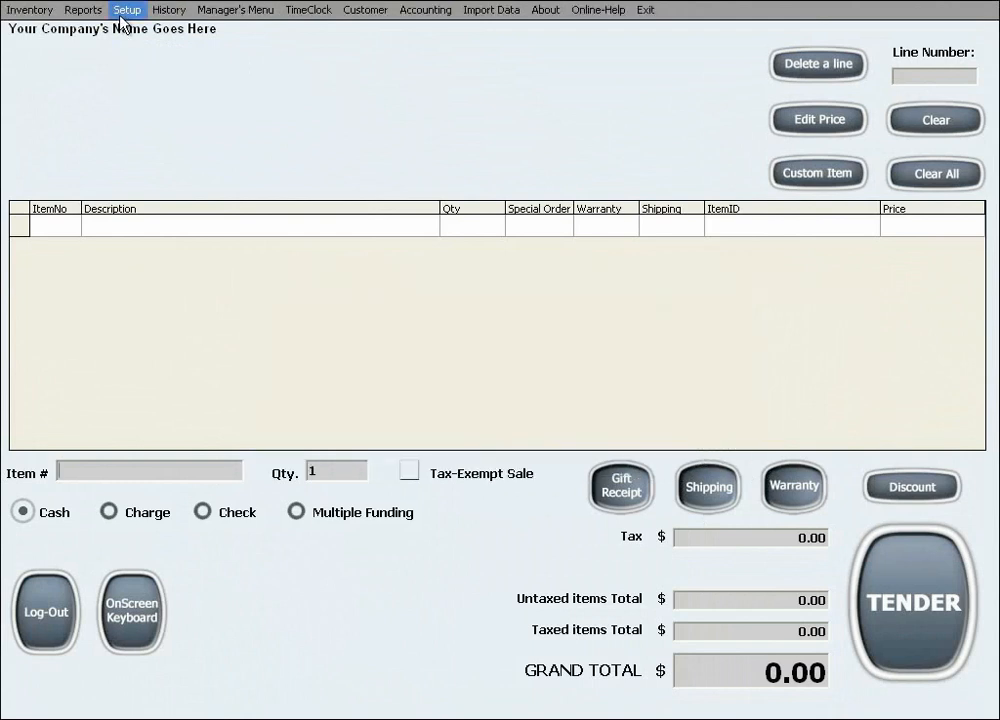
In the store's general information settings, edit the second end-of-receipt message
{"action": "left_click", "coordinate": [128, 8]}
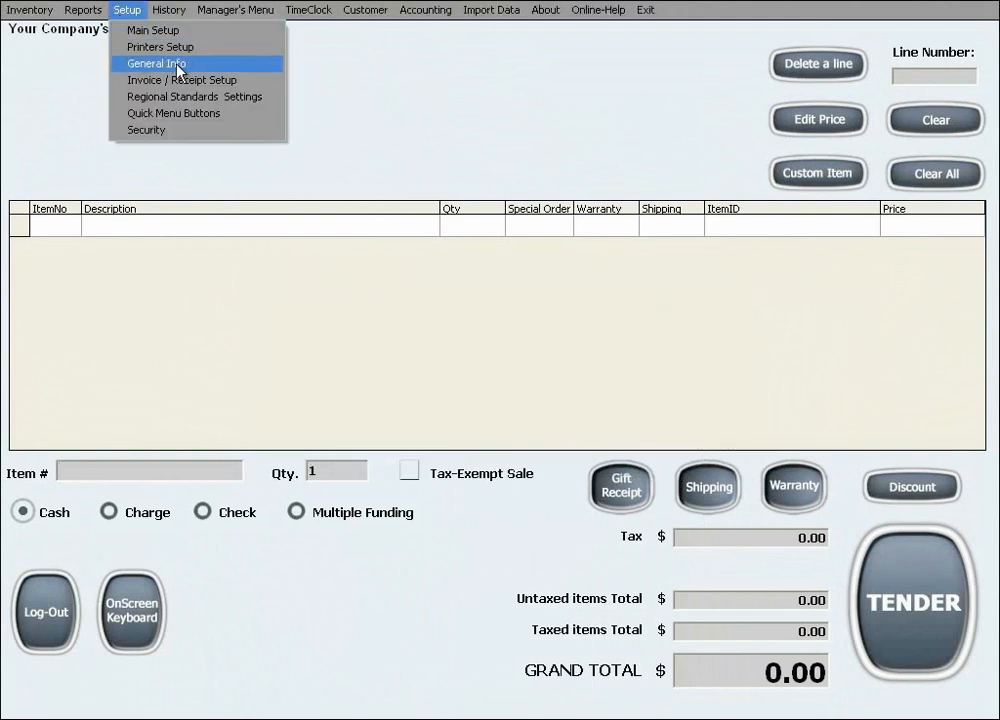
{"action": "left_click", "coordinate": [156, 62]}
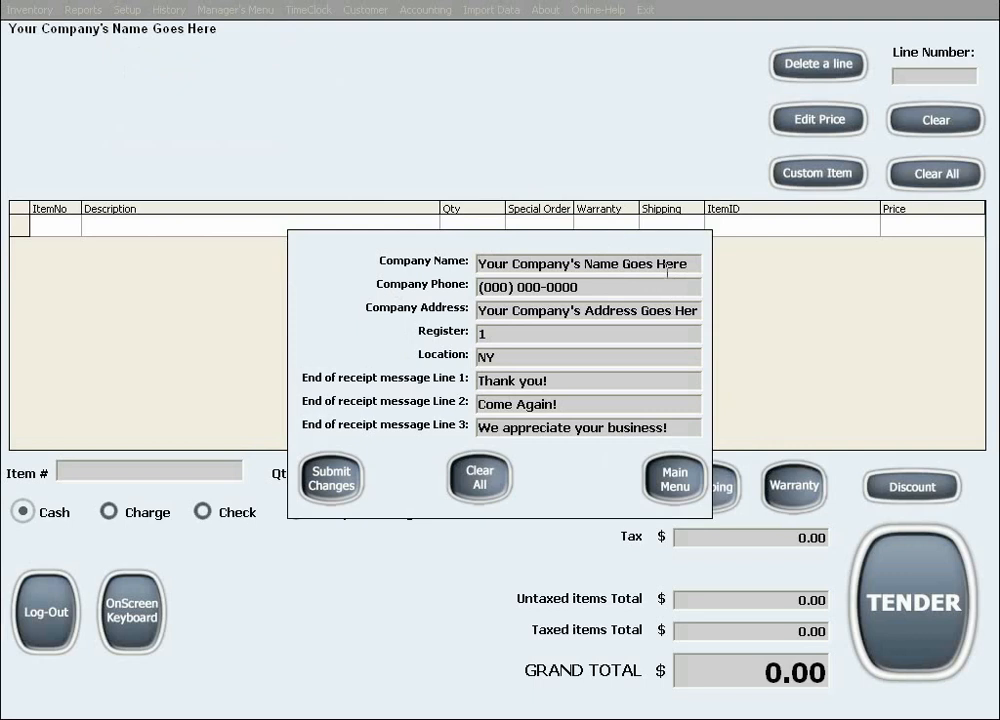
{"action": "mouse_move", "coordinate": [710, 420]}
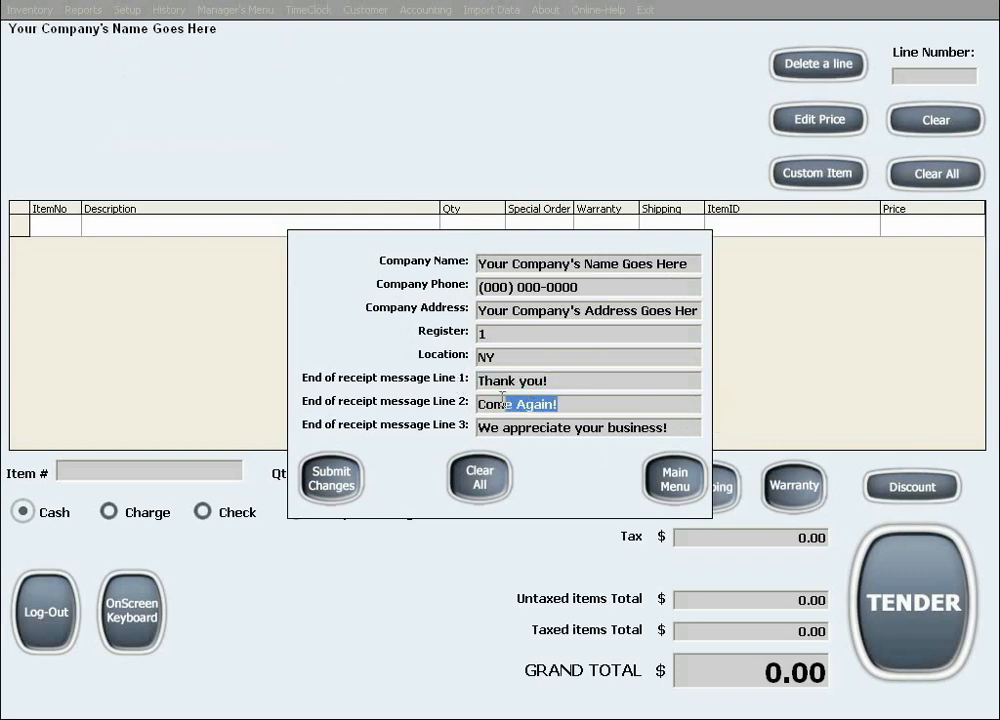
{"action": "left_click", "coordinate": [572, 428]}
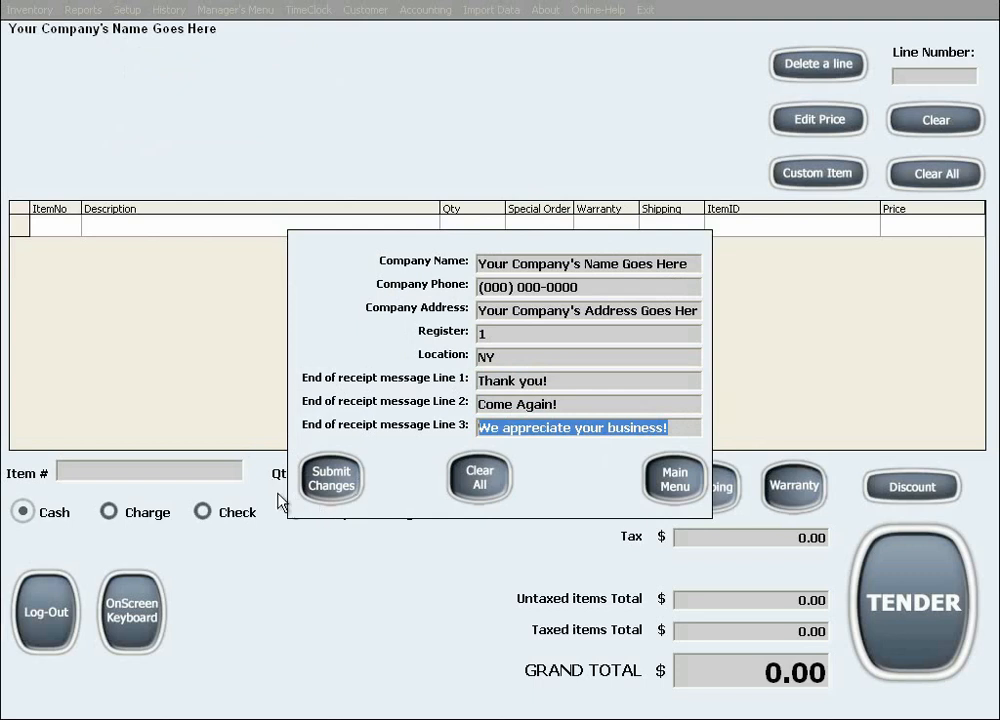
Leave general info and bring up Invoice / Receipt Setup showing Arial size 8, no logo, barcode or customer details
{"action": "left_click", "coordinate": [330, 478]}
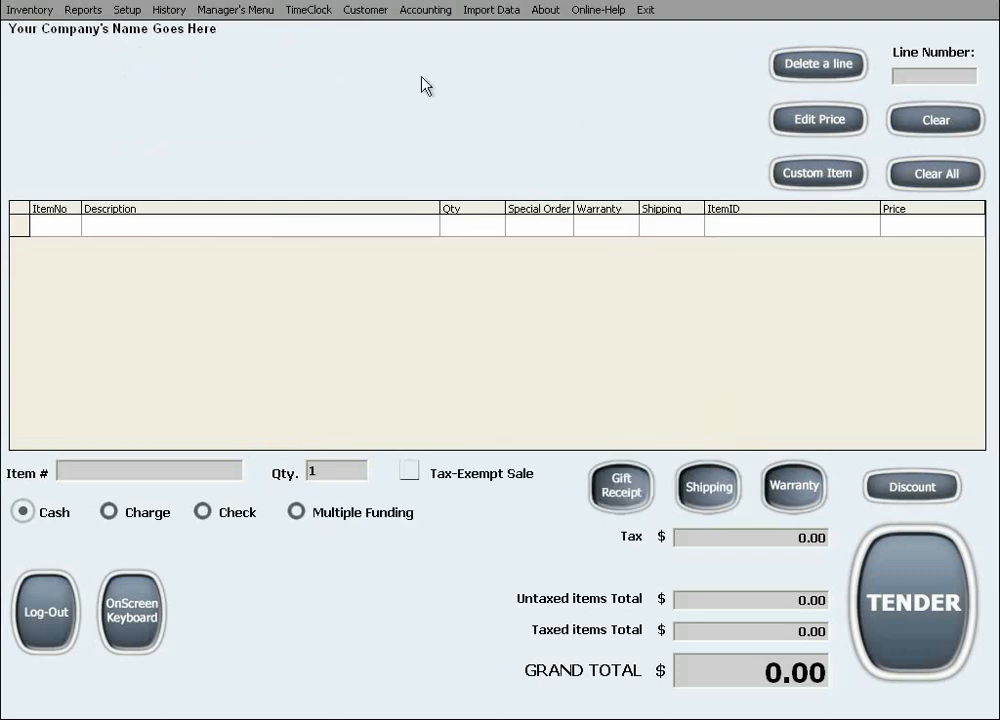
{"action": "left_click", "coordinate": [128, 8]}
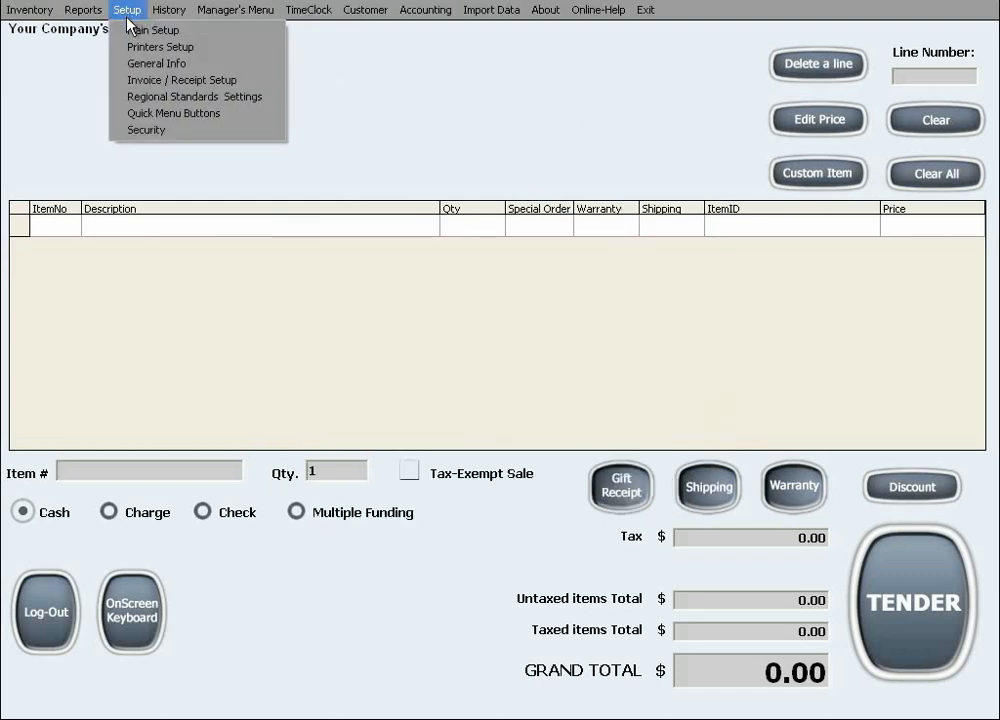
{"action": "mouse_move", "coordinate": [180, 80]}
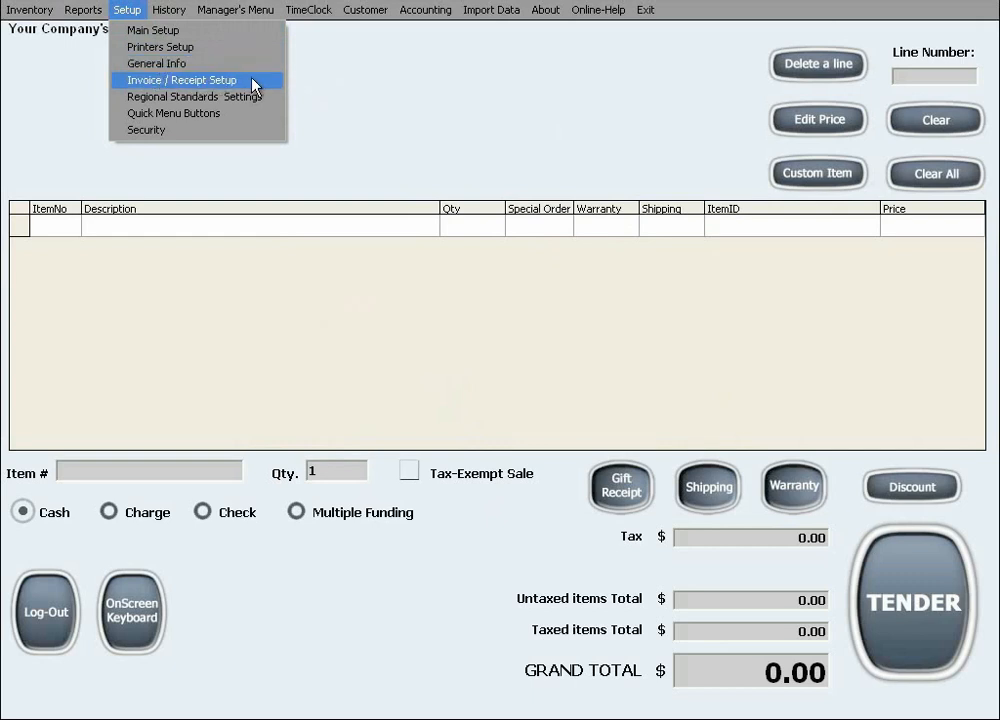
{"action": "left_click", "coordinate": [180, 80]}
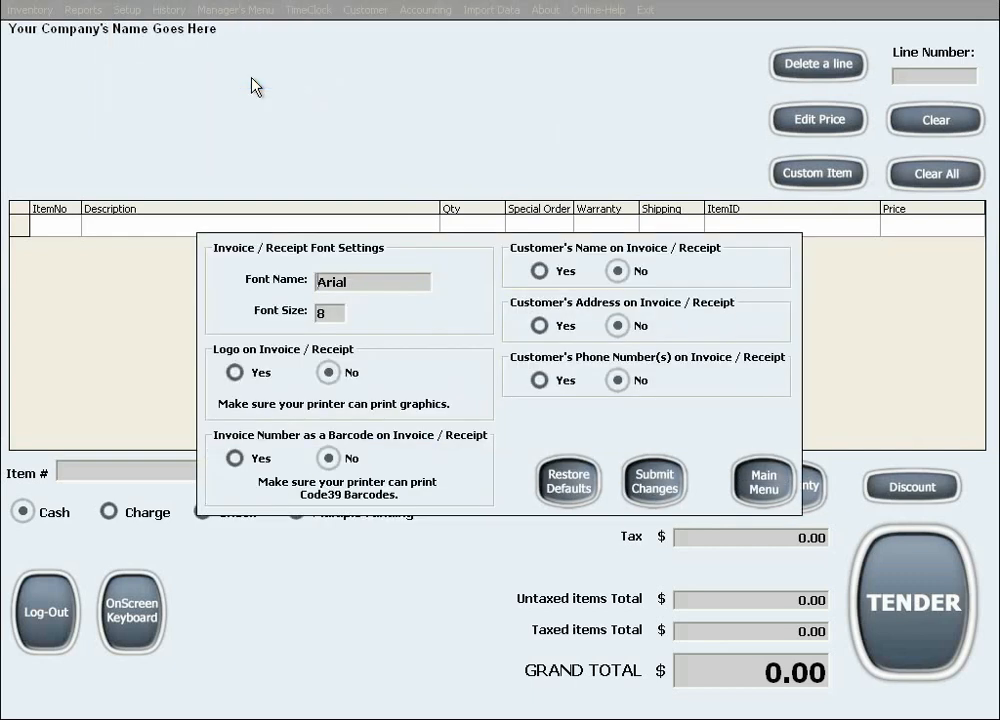
{"action": "mouse_move", "coordinate": [592, 312]}
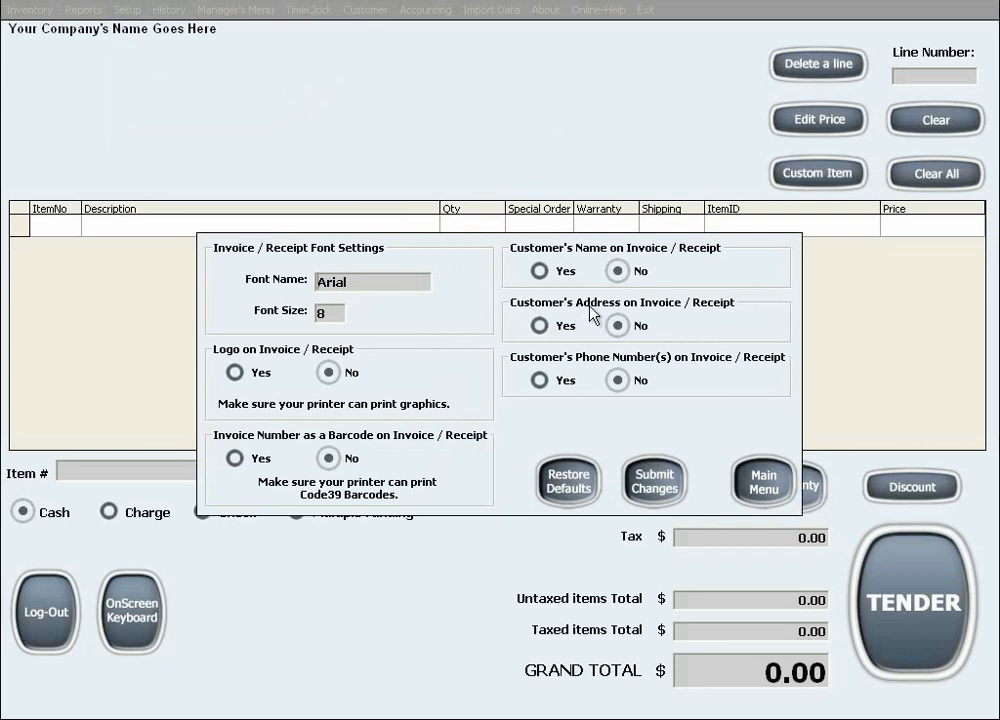
{"action": "mouse_move", "coordinate": [260, 324]}
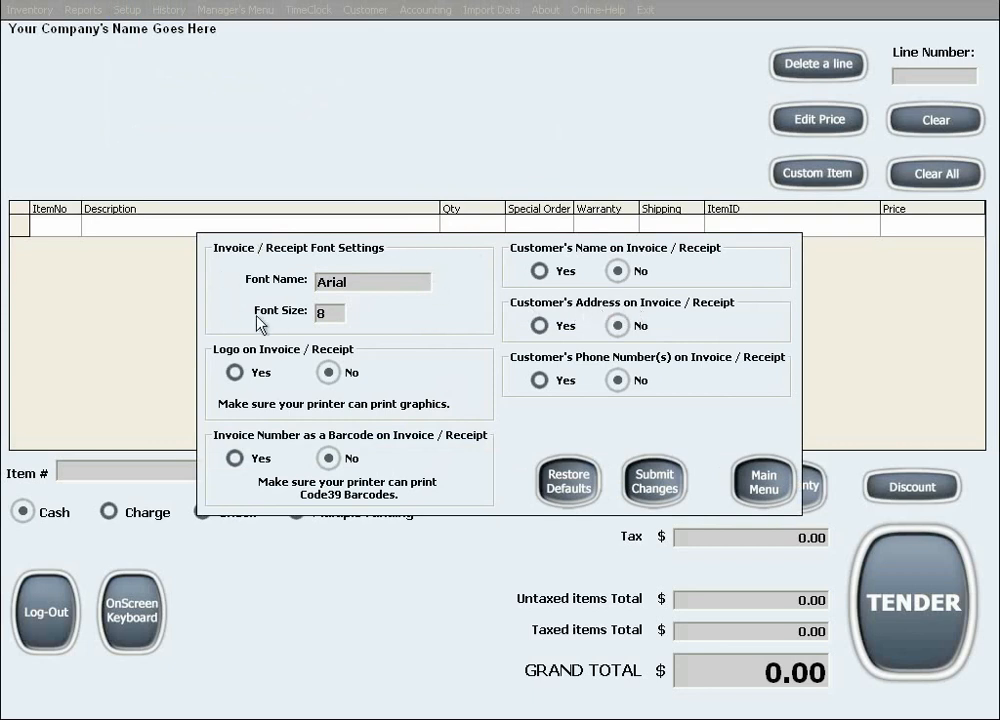
{"action": "mouse_move", "coordinate": [368, 320]}
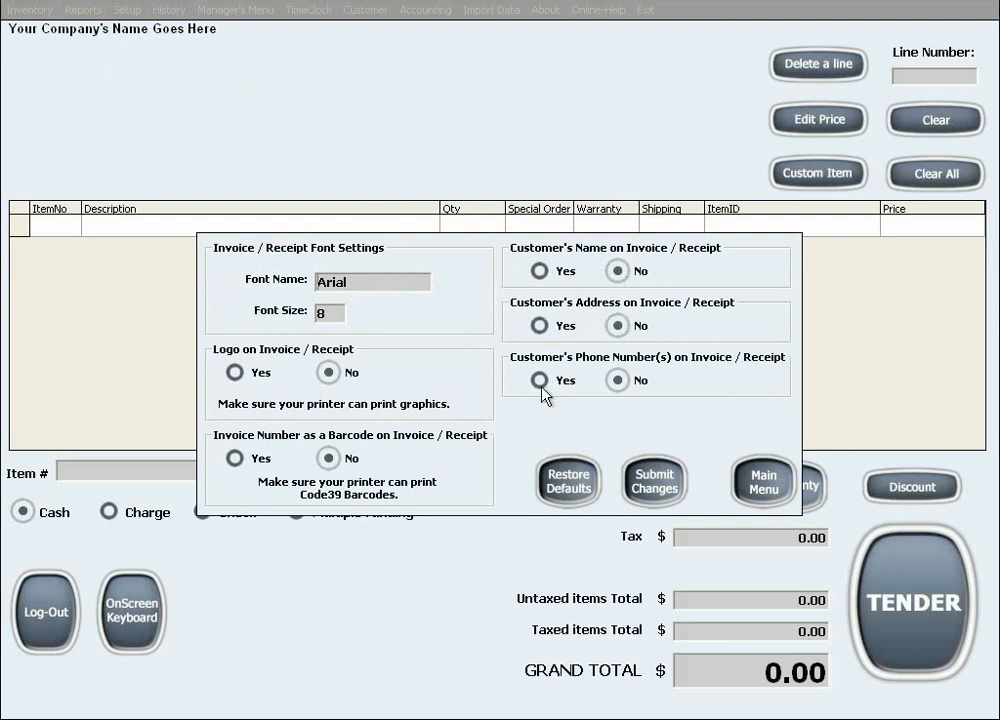
{"action": "mouse_move", "coordinate": [740, 470]}
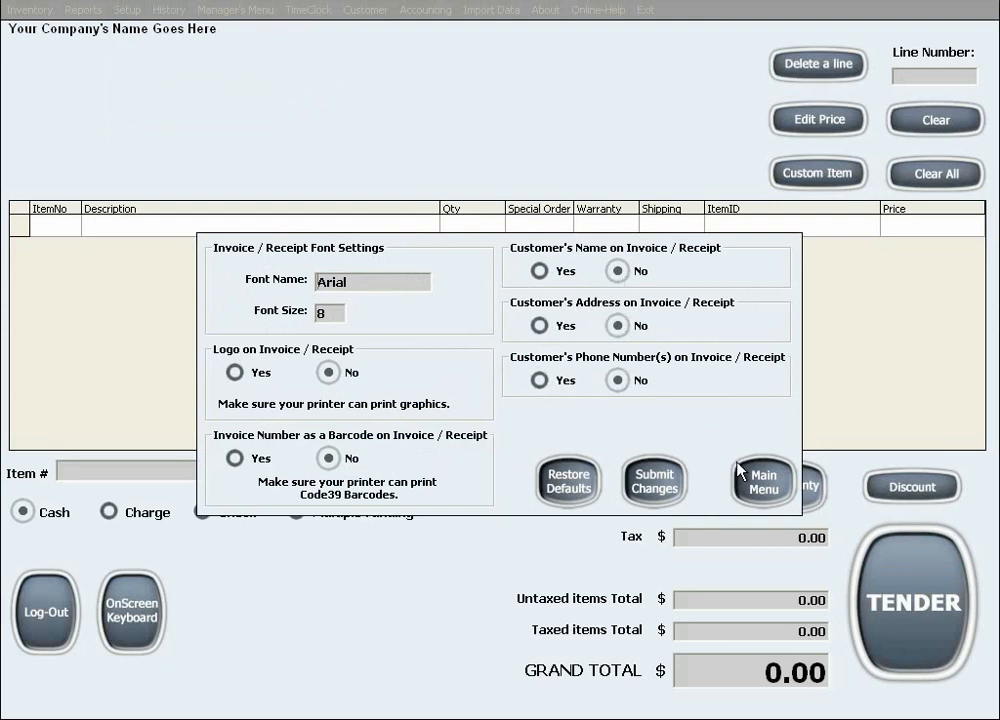
In Regional Standards Settings choose Two Taxes and select the Second Tax Name field for editing
{"action": "left_click", "coordinate": [128, 10]}
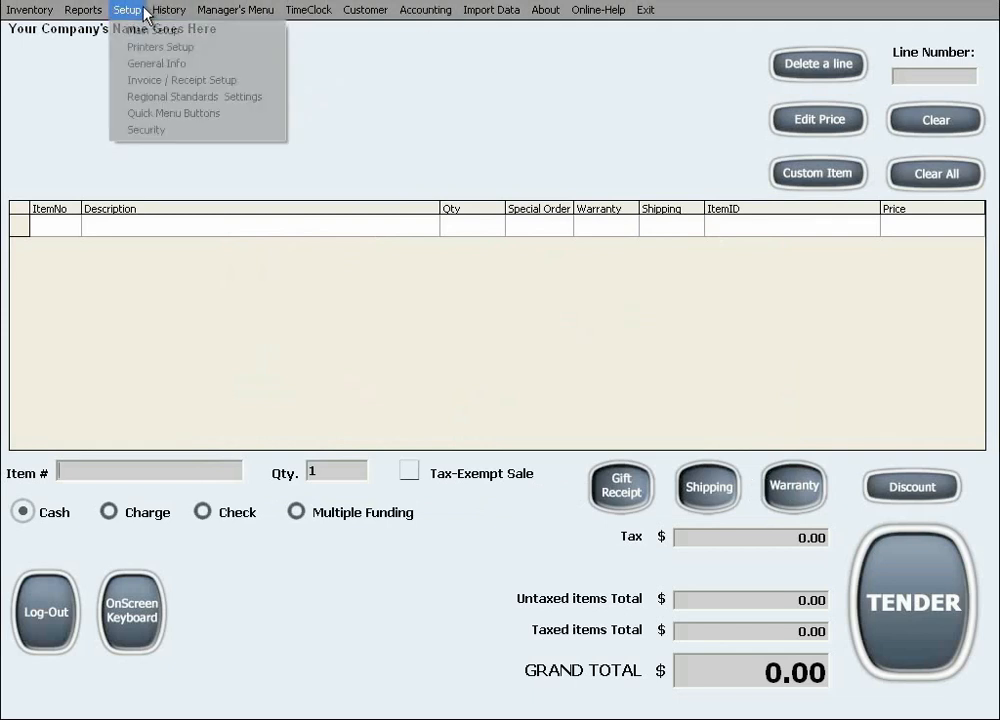
{"action": "mouse_move", "coordinate": [168, 96]}
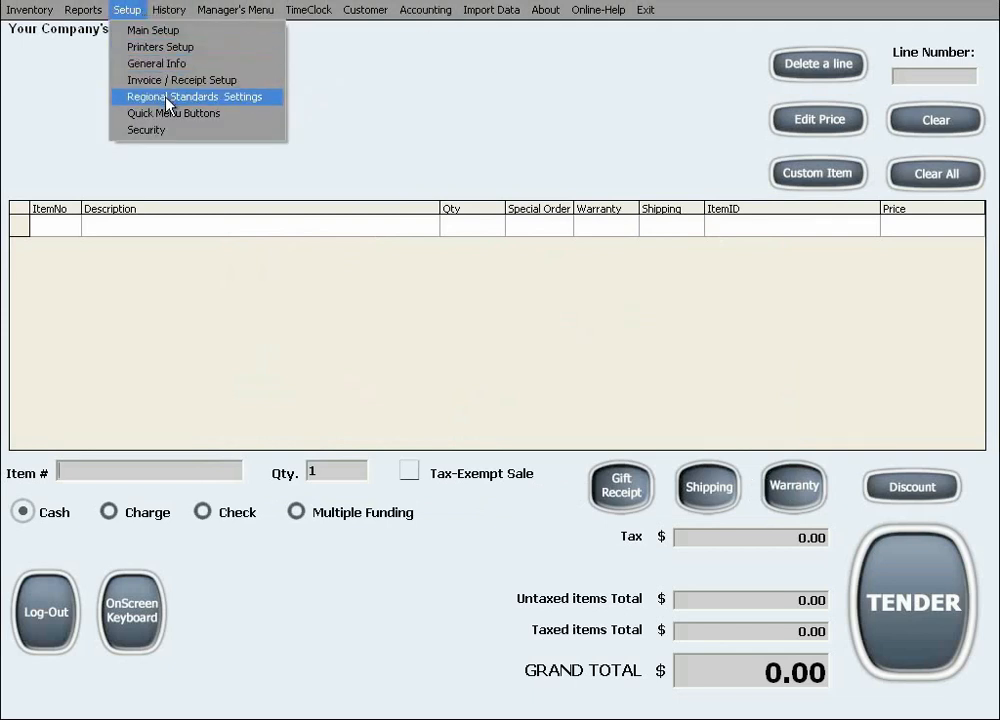
{"action": "left_click", "coordinate": [196, 96]}
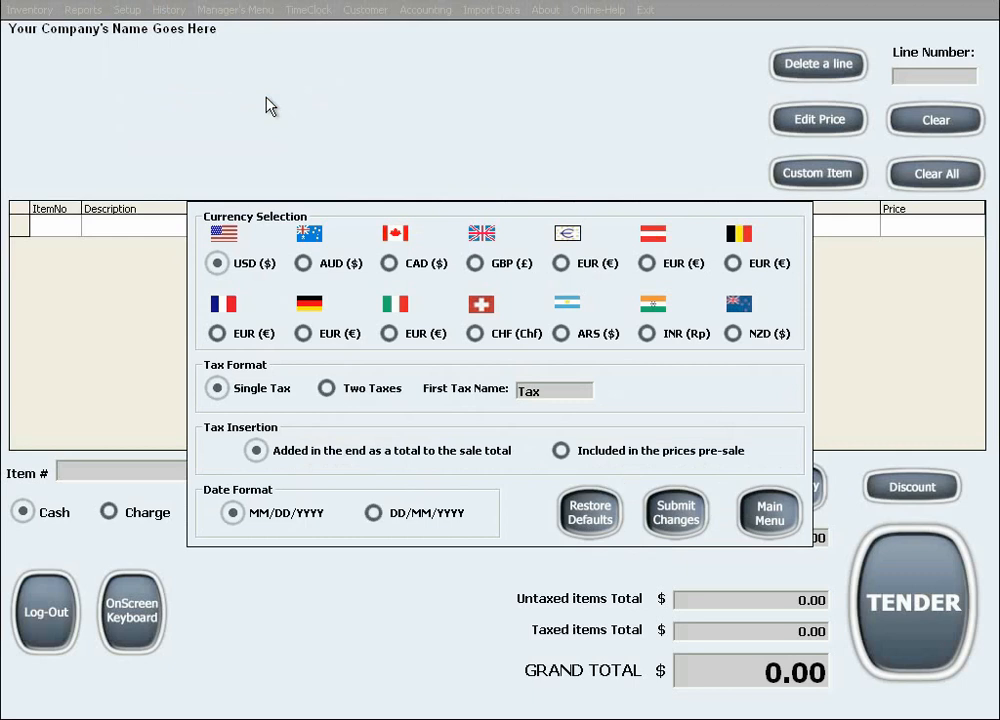
{"action": "mouse_move", "coordinate": [336, 348]}
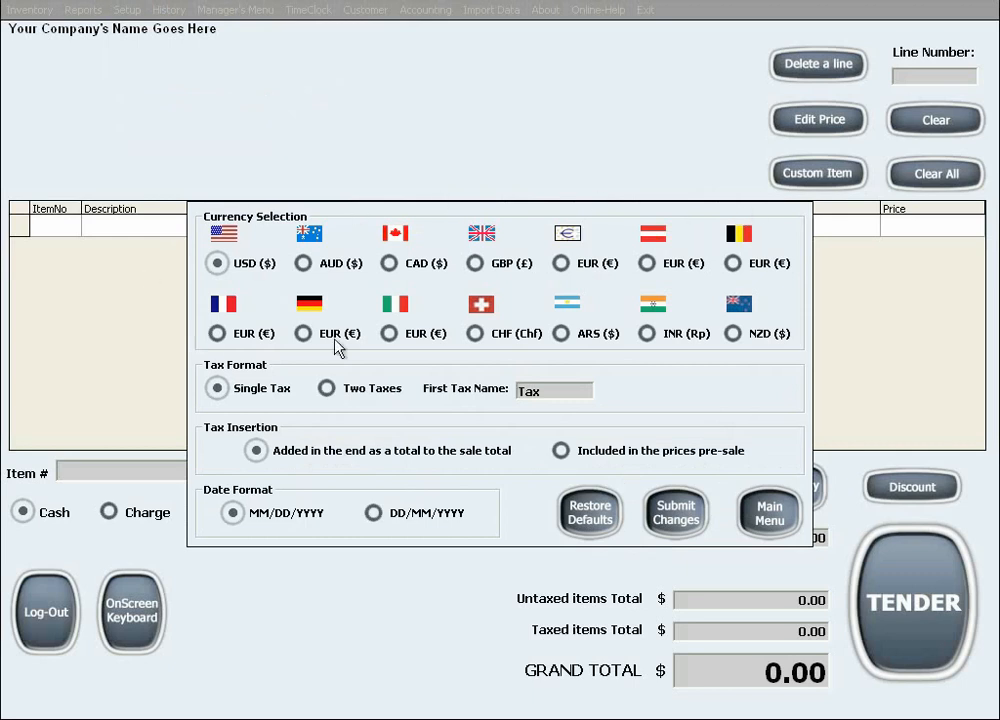
{"action": "mouse_move", "coordinate": [278, 240]}
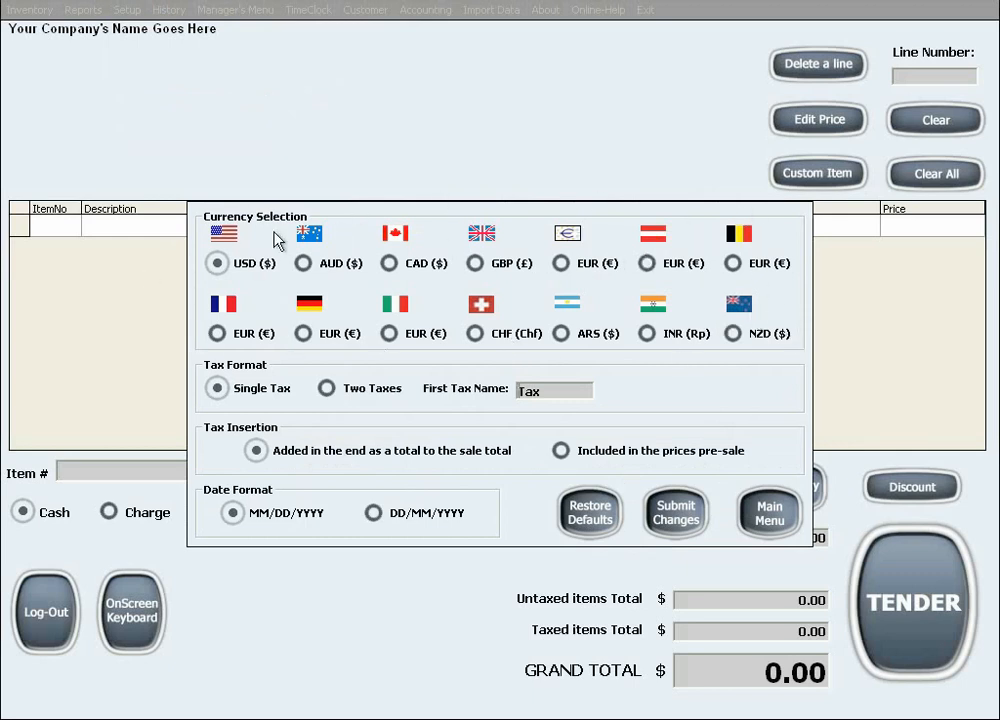
{"action": "mouse_move", "coordinate": [216, 388]}
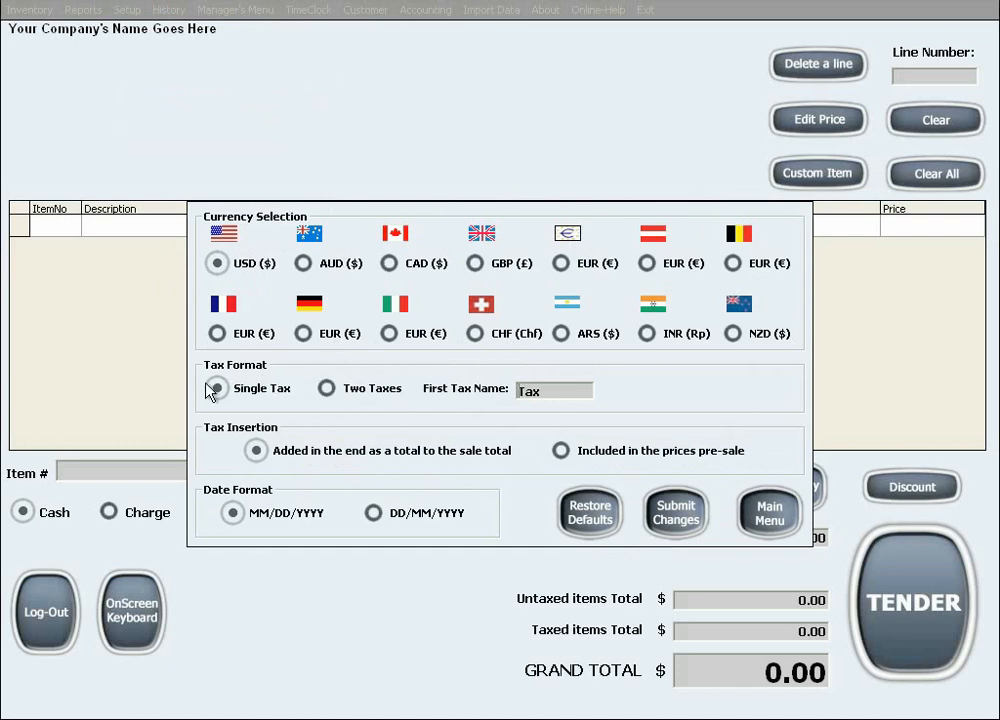
{"action": "left_click", "coordinate": [326, 388]}
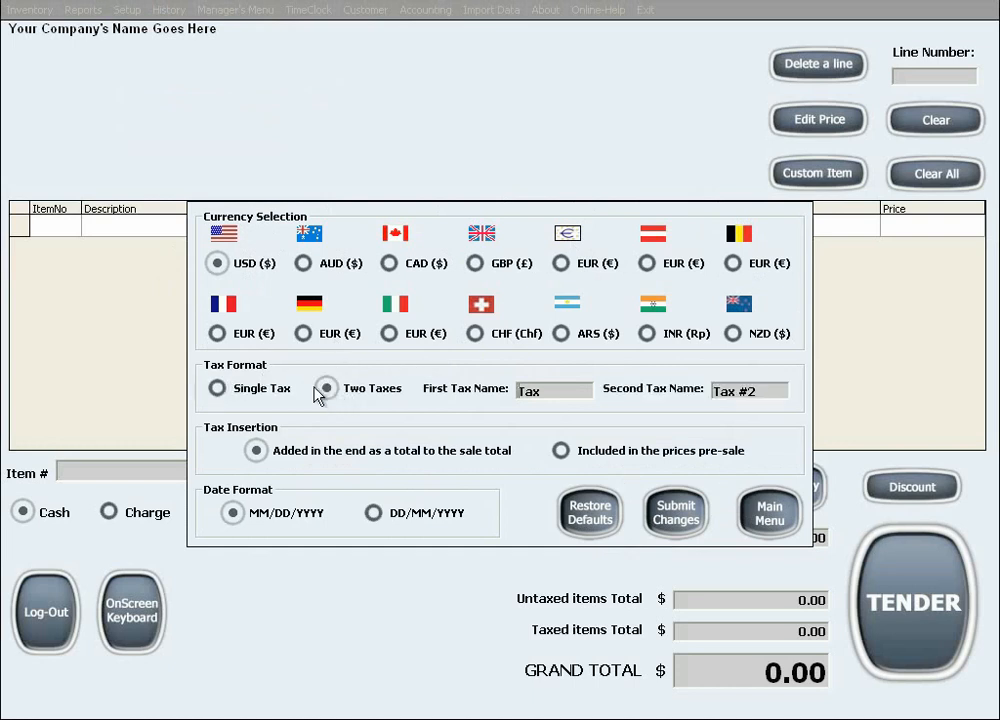
{"action": "left_click", "coordinate": [324, 388]}
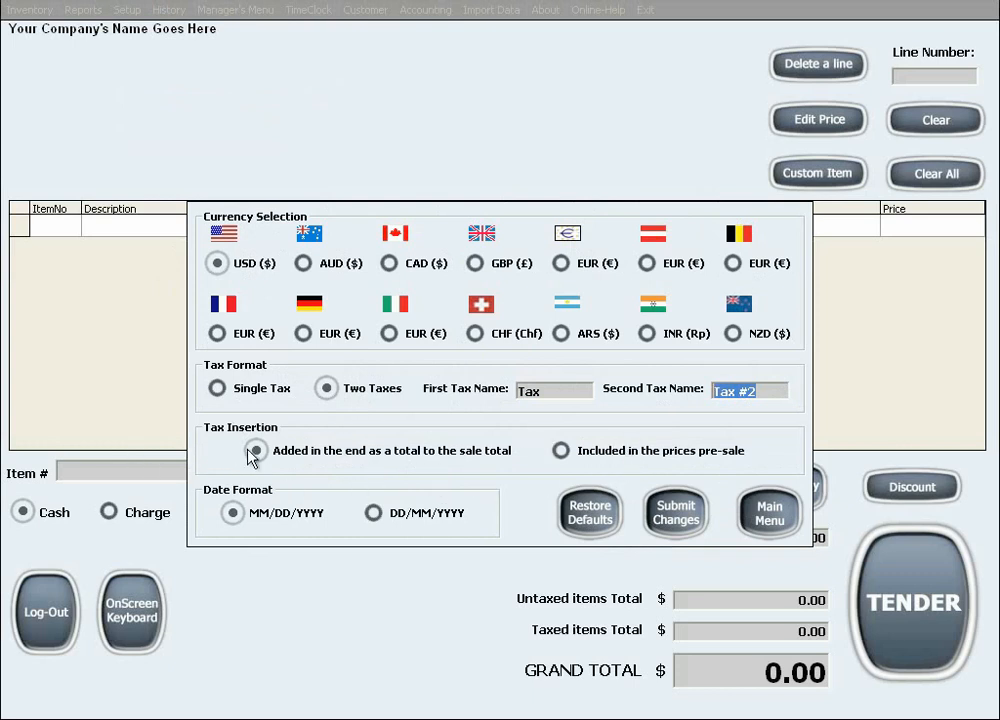
Try the Tax Insertion choices, selecting 'Included in the prices pre-sale' versus added as a total
{"action": "left_click", "coordinate": [256, 452]}
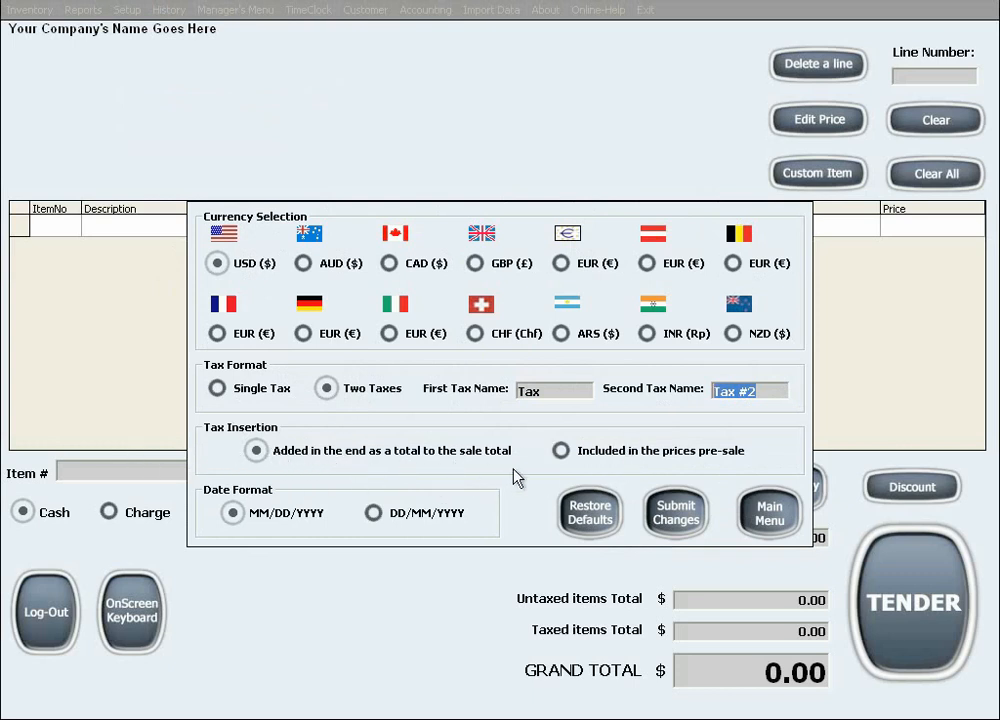
{"action": "mouse_move", "coordinate": [484, 460]}
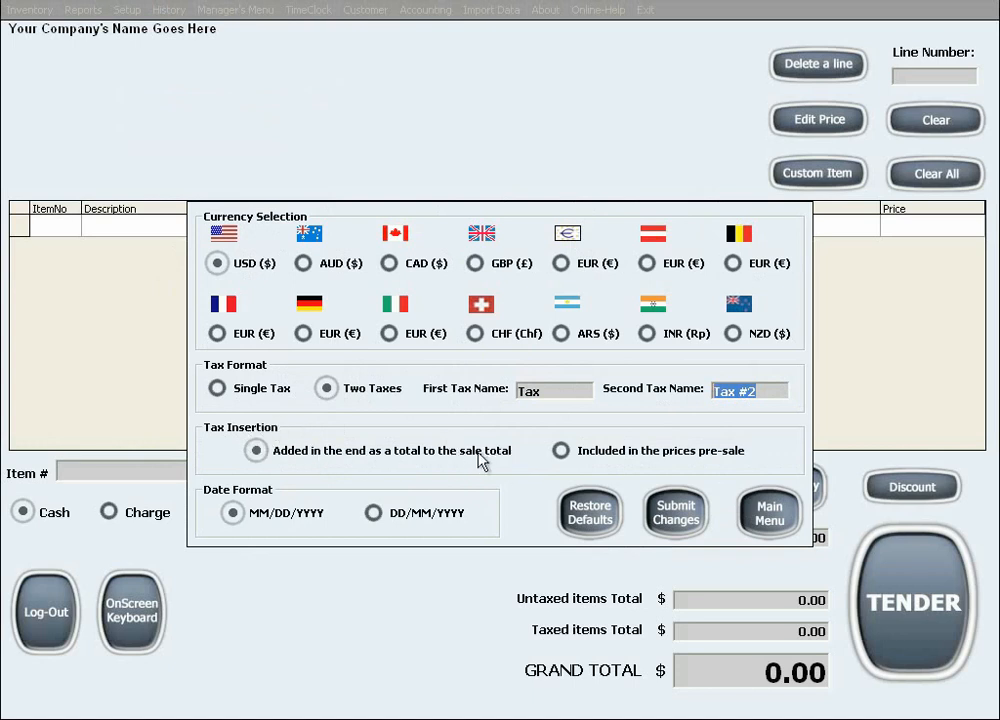
{"action": "mouse_move", "coordinate": [484, 444]}
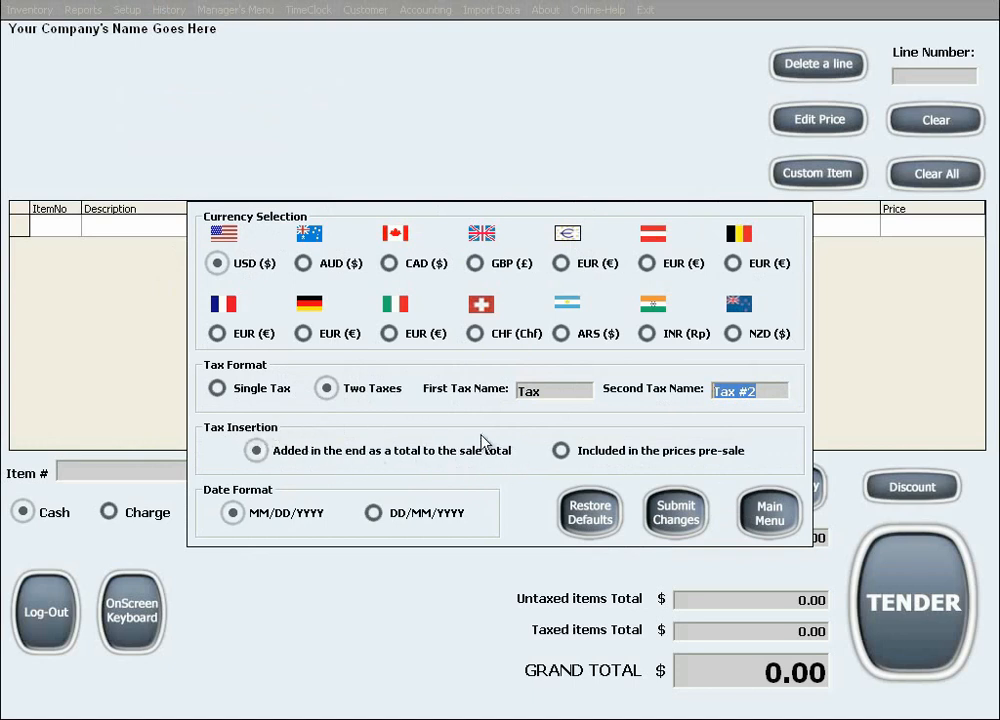
{"action": "mouse_move", "coordinate": [558, 458]}
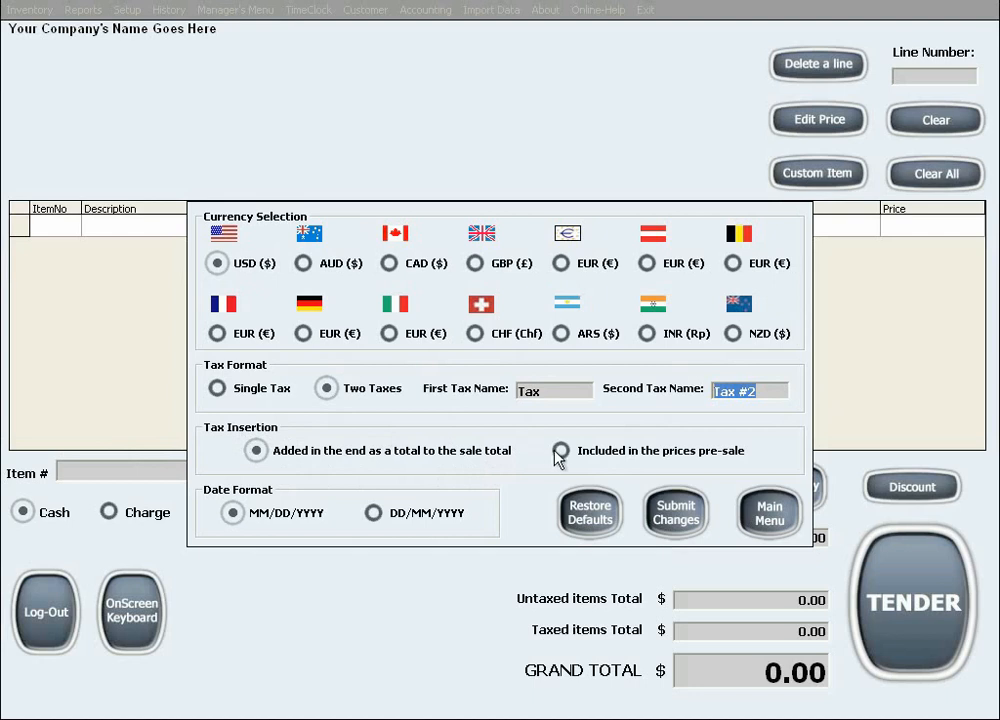
{"action": "left_click", "coordinate": [560, 452]}
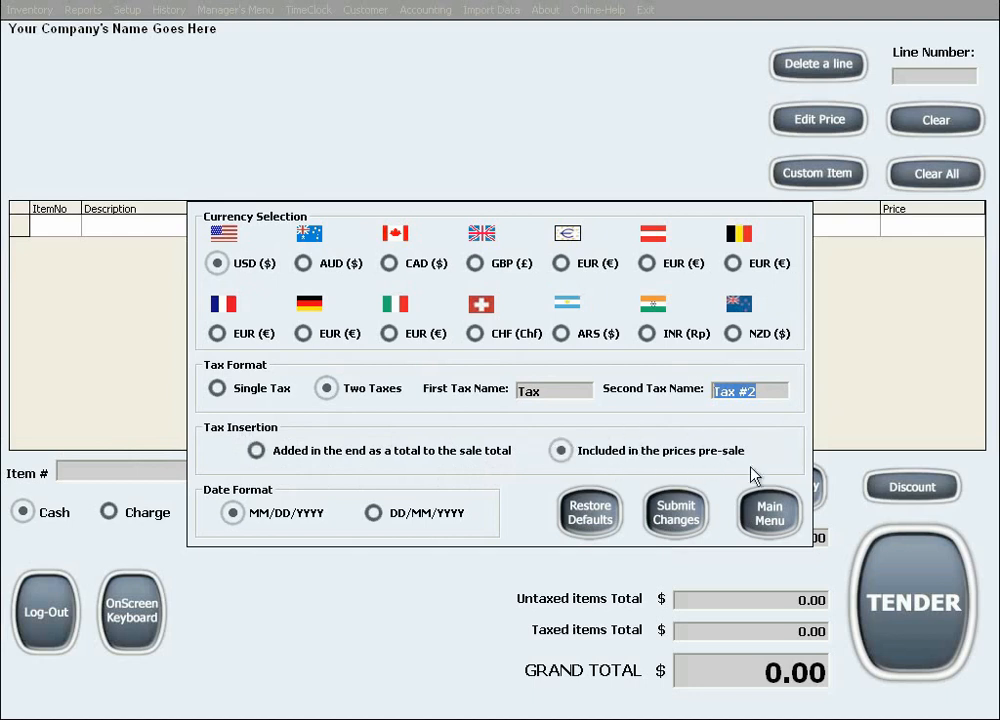
{"action": "mouse_move", "coordinate": [318, 472]}
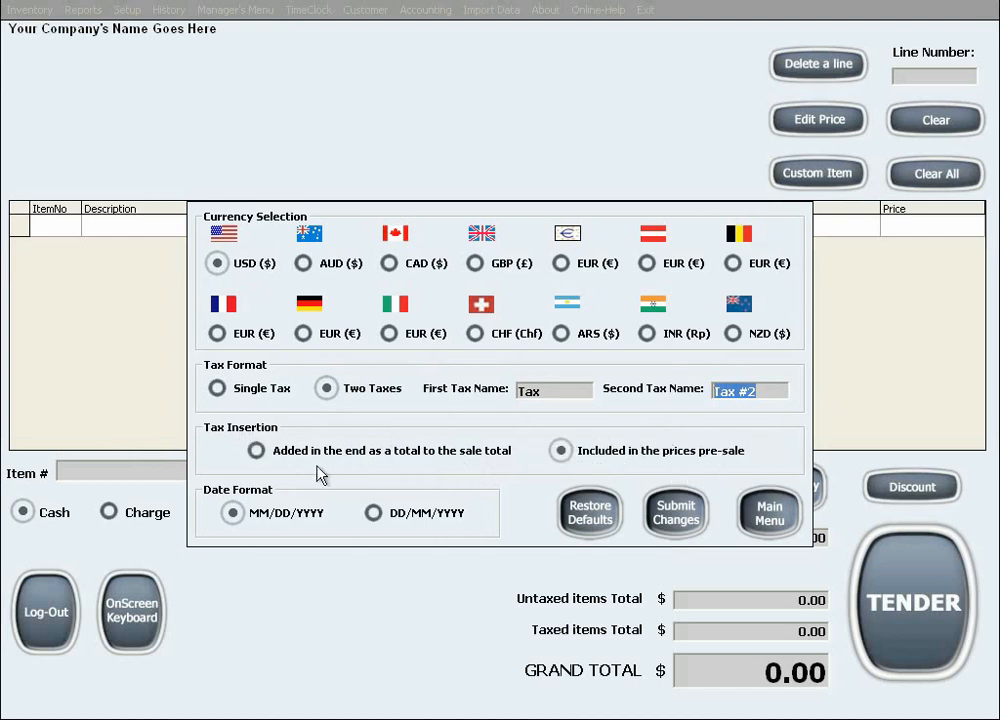
{"action": "left_click", "coordinate": [256, 452]}
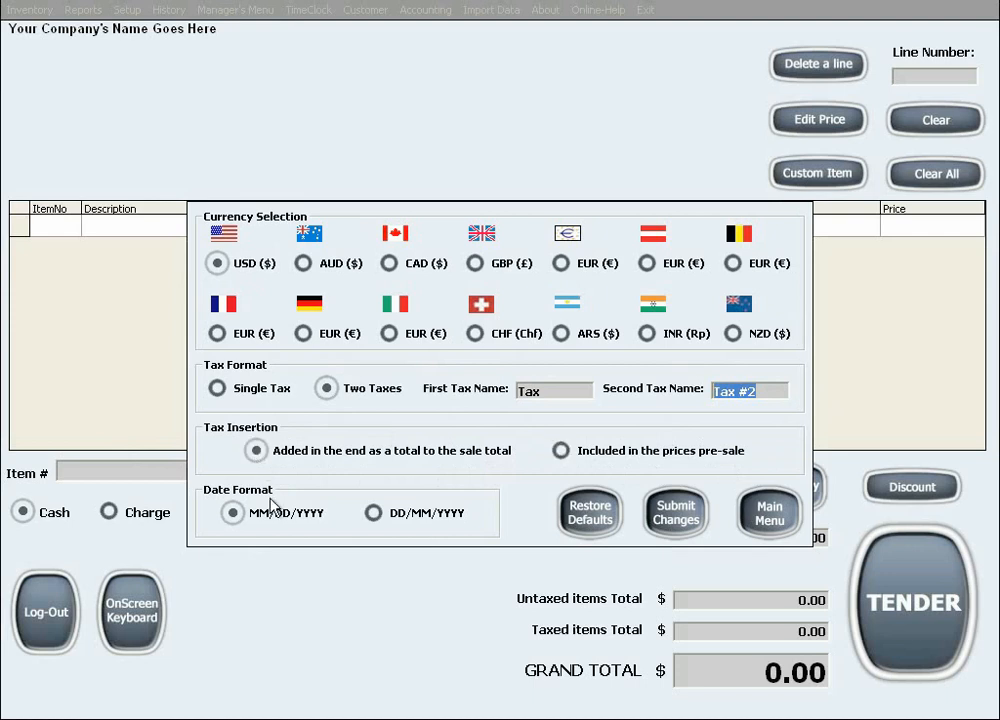
{"action": "mouse_move", "coordinate": [504, 498]}
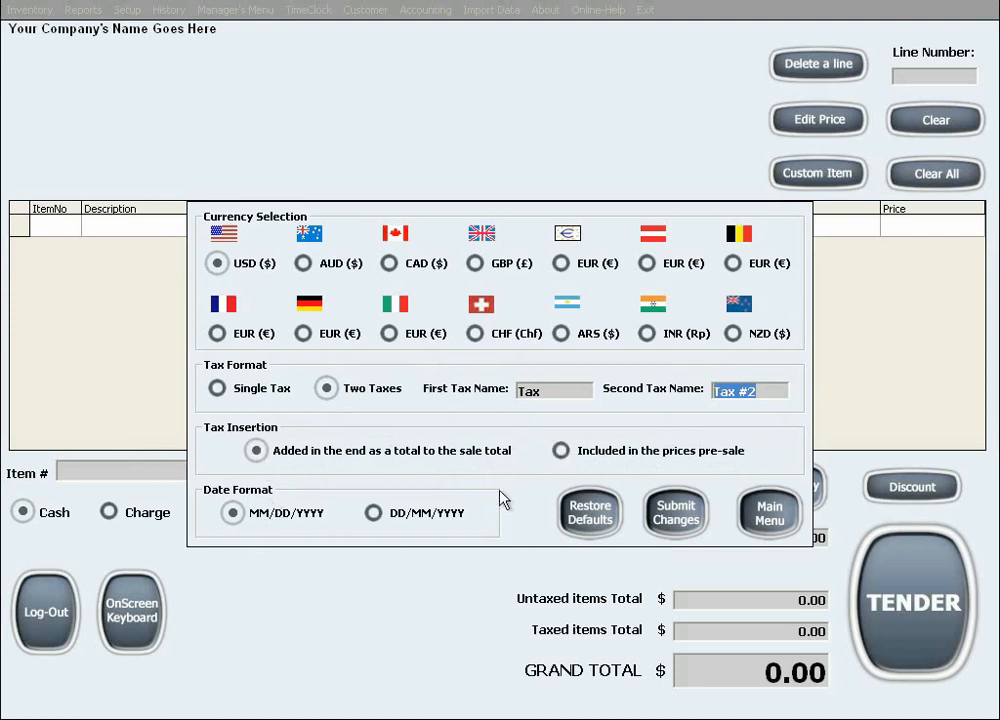
{"action": "mouse_move", "coordinate": [542, 532]}
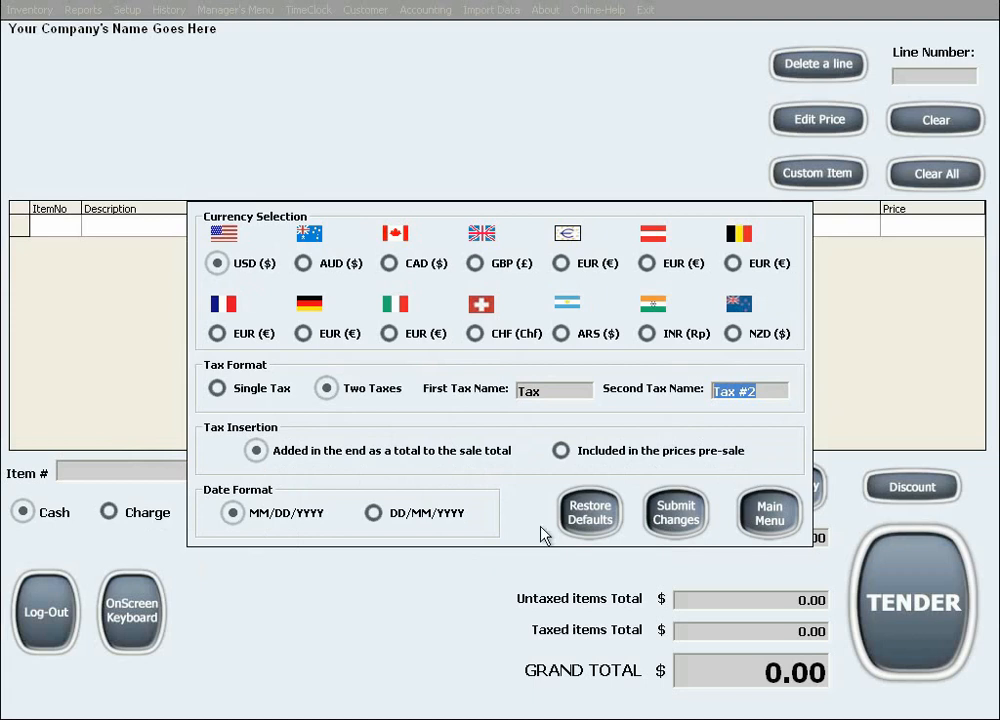
{"action": "mouse_move", "coordinate": [400, 544]}
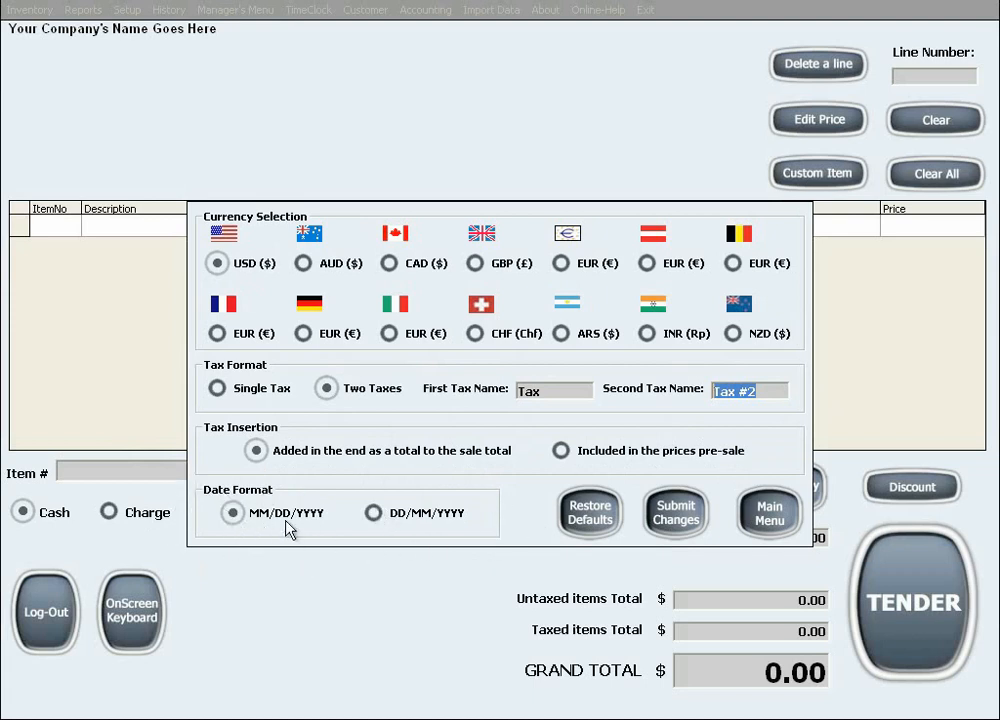
{"action": "mouse_move", "coordinate": [392, 496]}
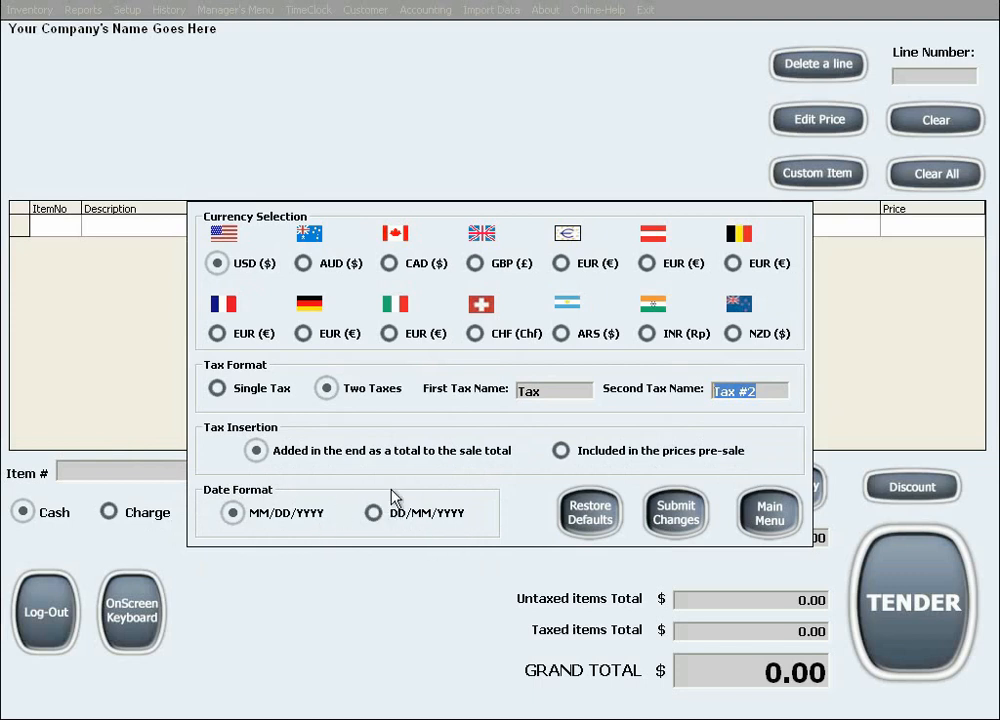